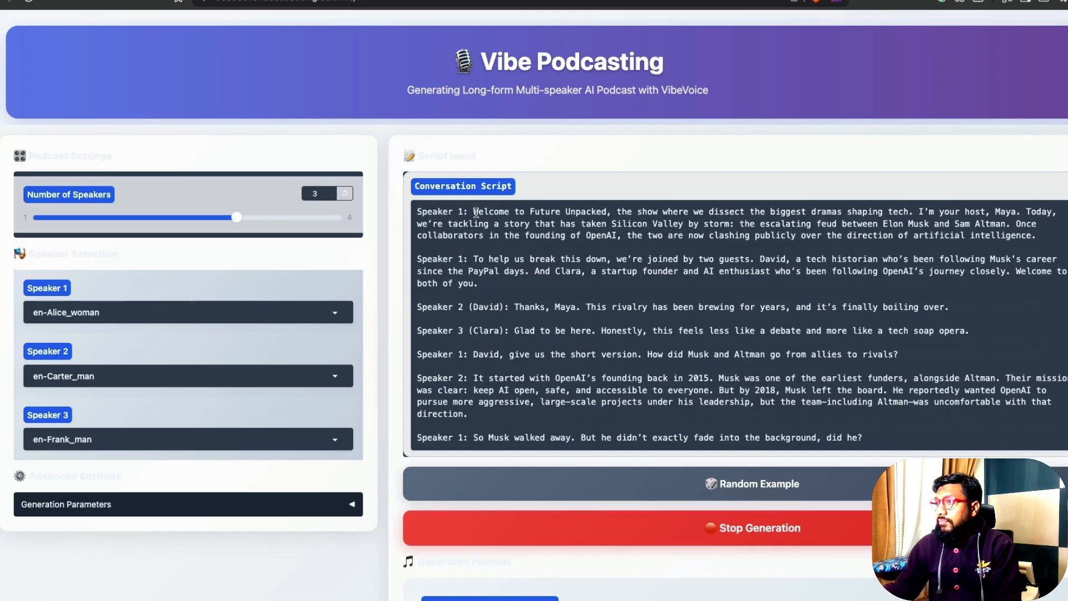
Move from the three-speaker Vibe Podcasting demo to the VibeVoice project page
{"action": "left_click_drag", "start_coordinate": [475, 212], "coordinate": [1011, 224]}
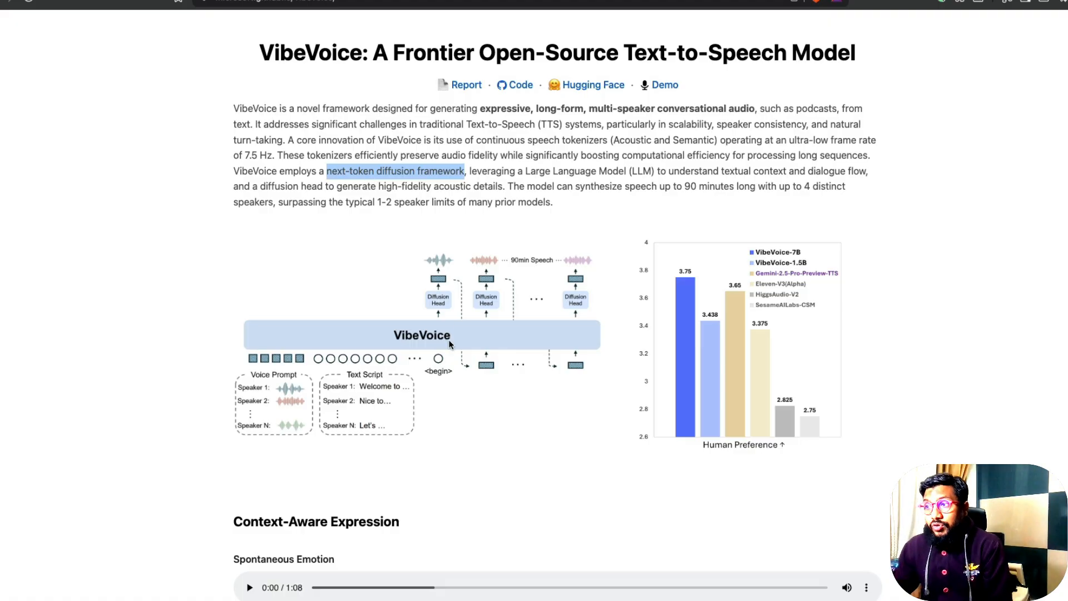
Return to the Vibe Podcasting demo and scroll through the Musk–Altman three-speaker script
{"action": "scroll", "scroll_direction": "down", "scroll_amount": 3}
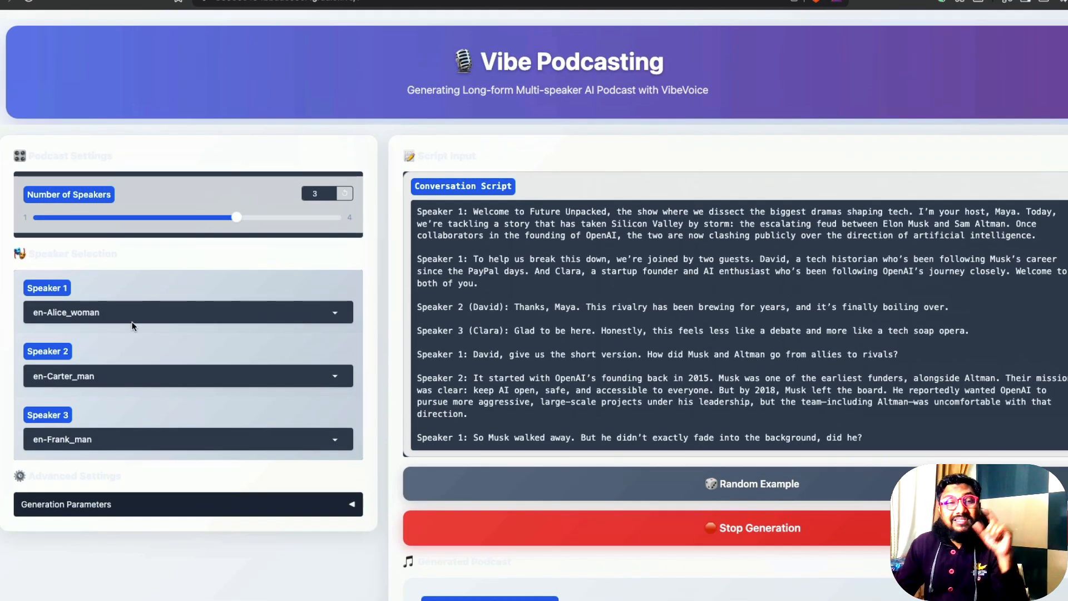
{"action": "mouse_move", "coordinate": [284, 230]}
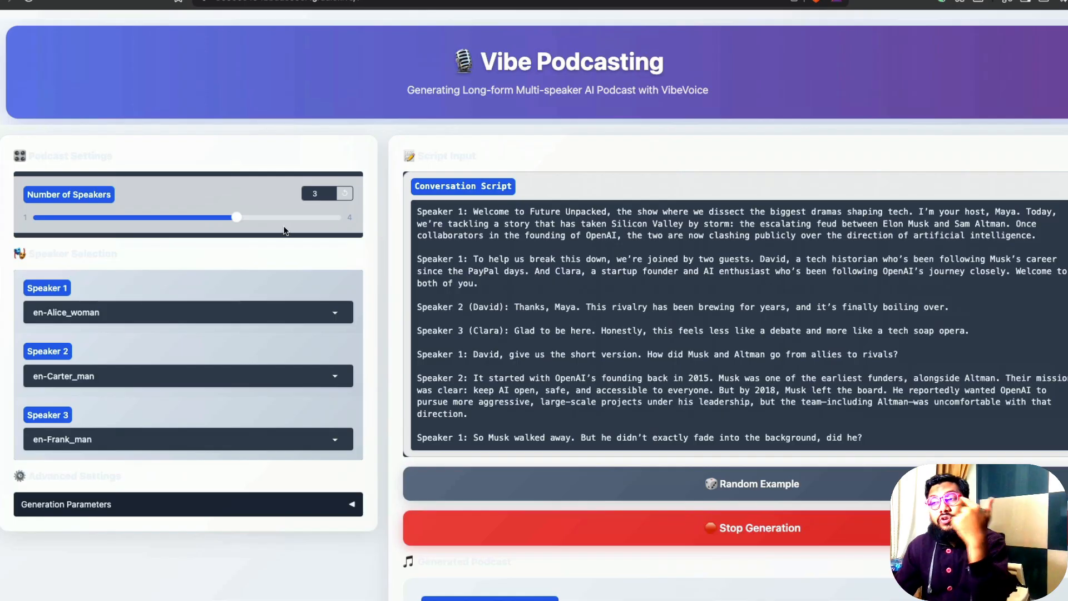
Go back to the VibeVoice project page and scroll its model overview
{"action": "scroll", "scroll_direction": "down", "scroll_amount": 3}
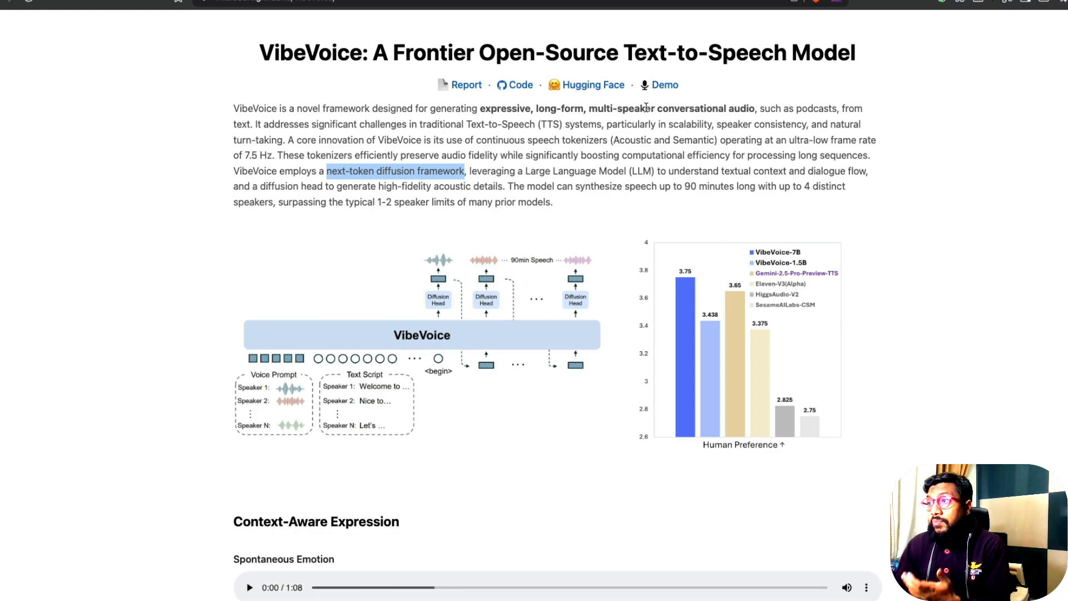
Scroll to Context-Aware Expression and play the Spontaneous Emotion sample conversation
{"action": "scroll", "scroll_direction": "down", "scroll_amount": 3}
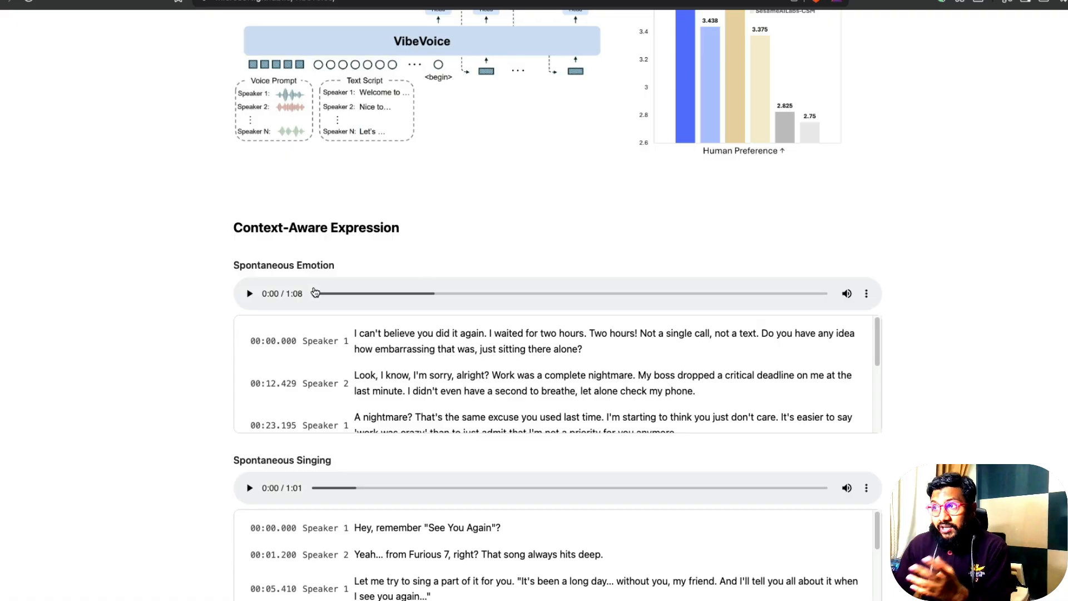
{"action": "mouse_move", "coordinate": [284, 304]}
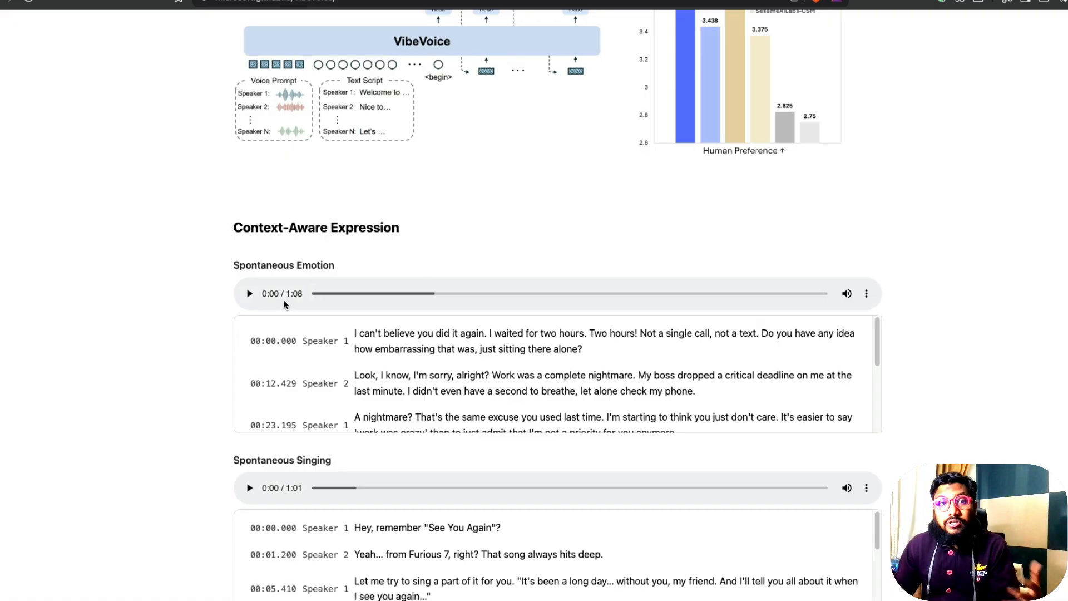
{"action": "left_click", "coordinate": [249, 294]}
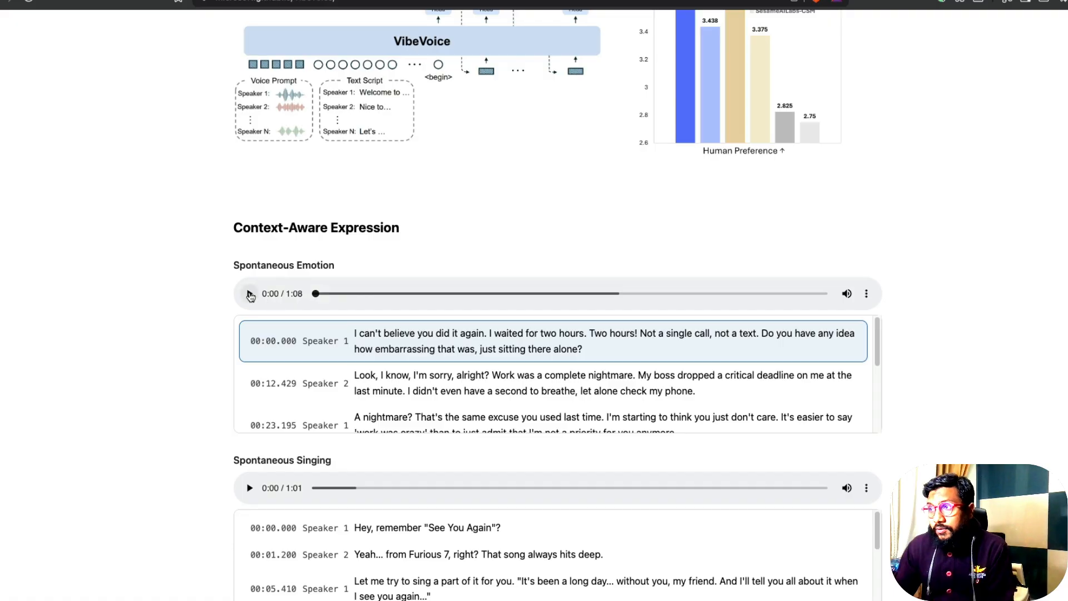
{"action": "left_click", "coordinate": [249, 293]}
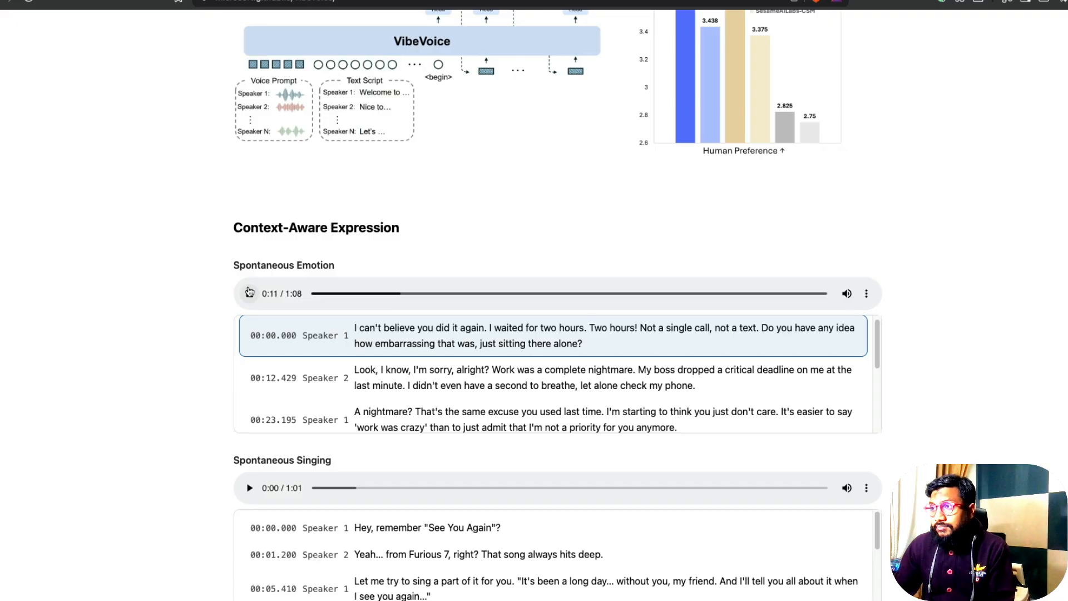
{"action": "scroll", "scroll_direction": "down", "scroll_amount": 3}
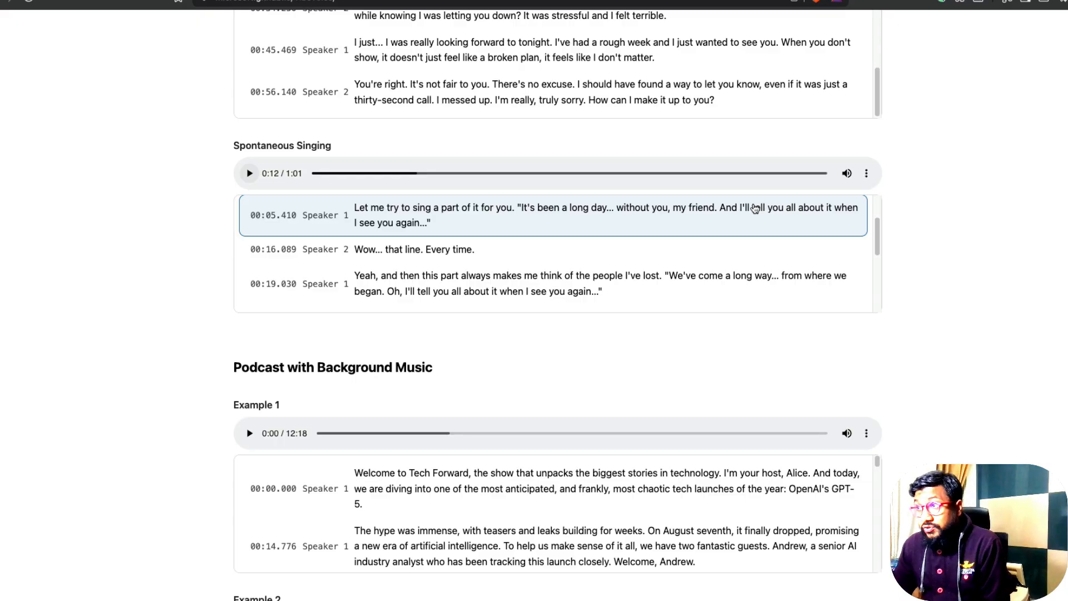
{"action": "mouse_move", "coordinate": [495, 283]}
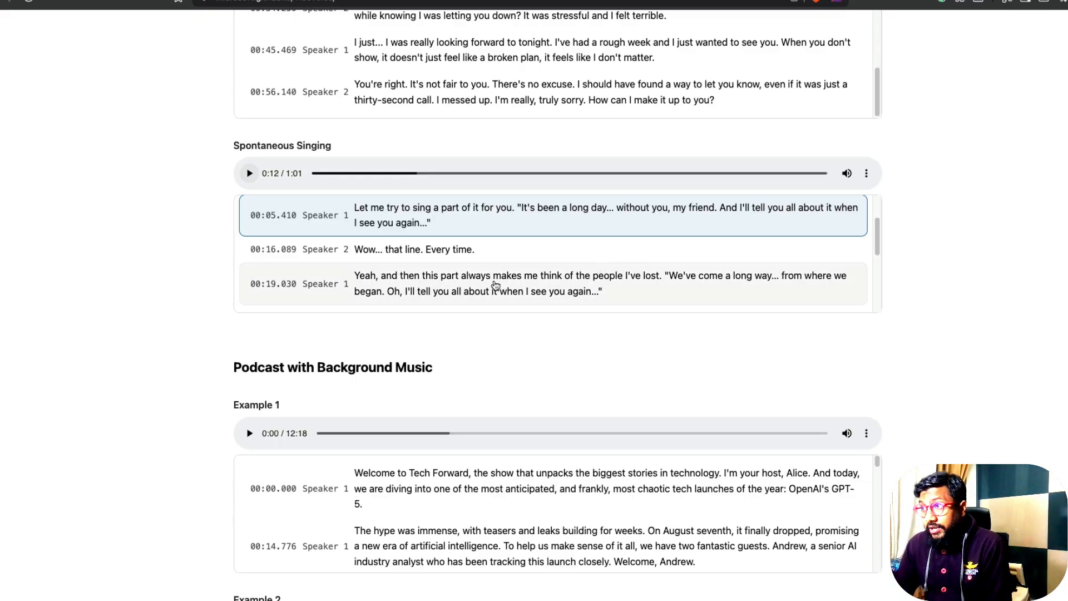
Briefly replay Spontaneous Singing and preview background-music Example 1 before reaching the VibeVoice-1.5B card
{"action": "left_click", "coordinate": [249, 173]}
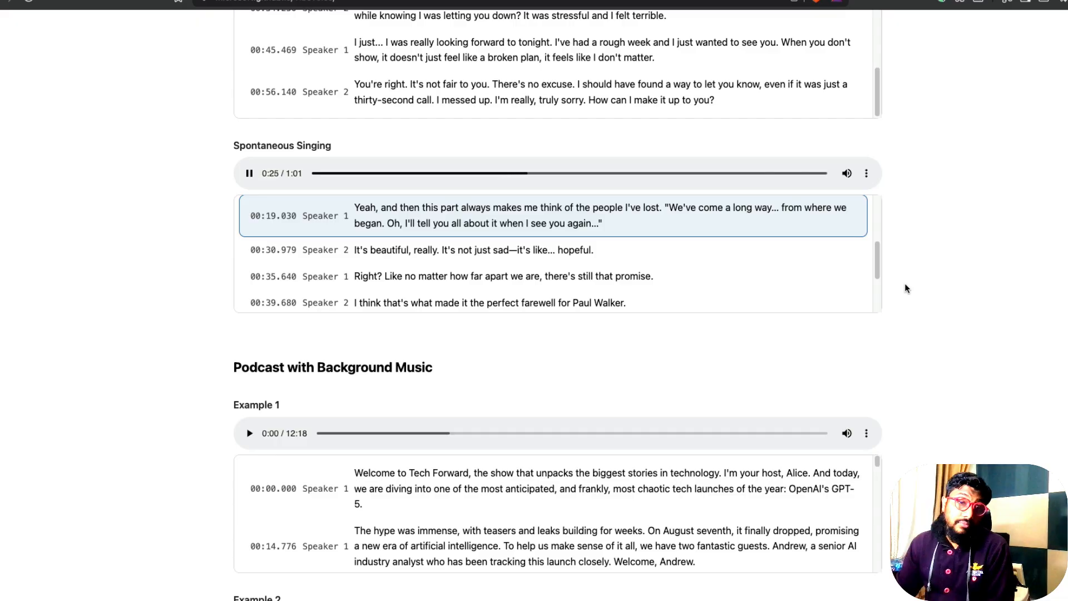
{"action": "left_click", "coordinate": [249, 172]}
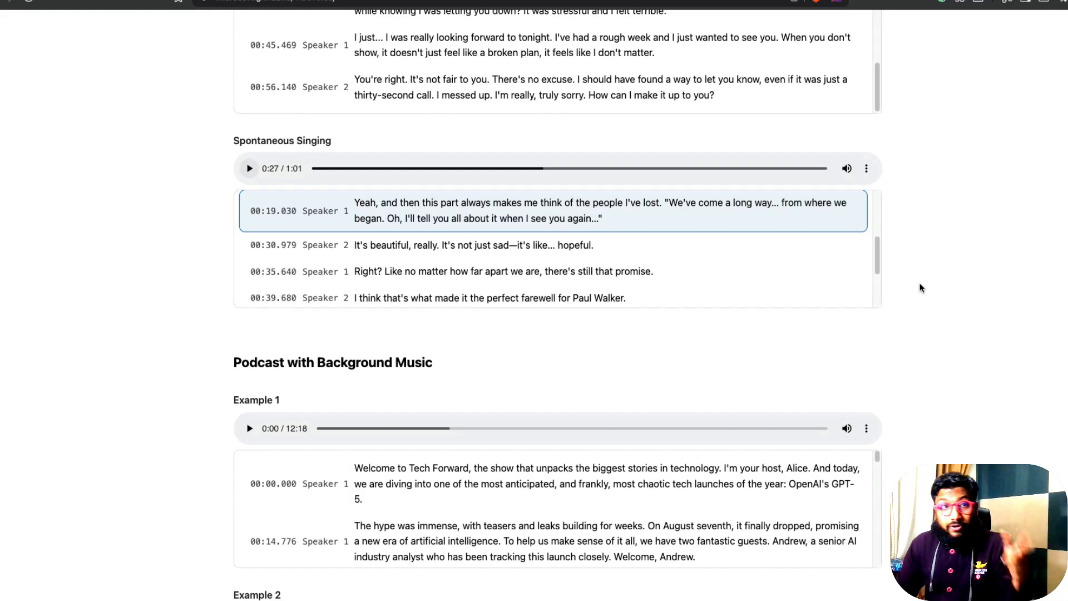
{"action": "scroll", "scroll_direction": "down", "scroll_amount": 3}
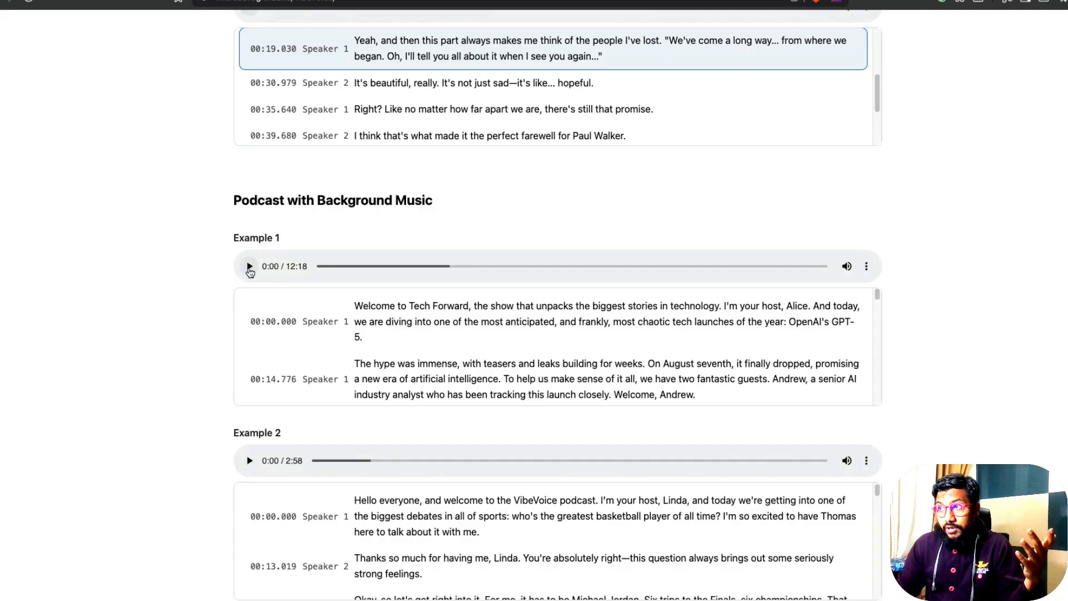
{"action": "left_click", "coordinate": [249, 266]}
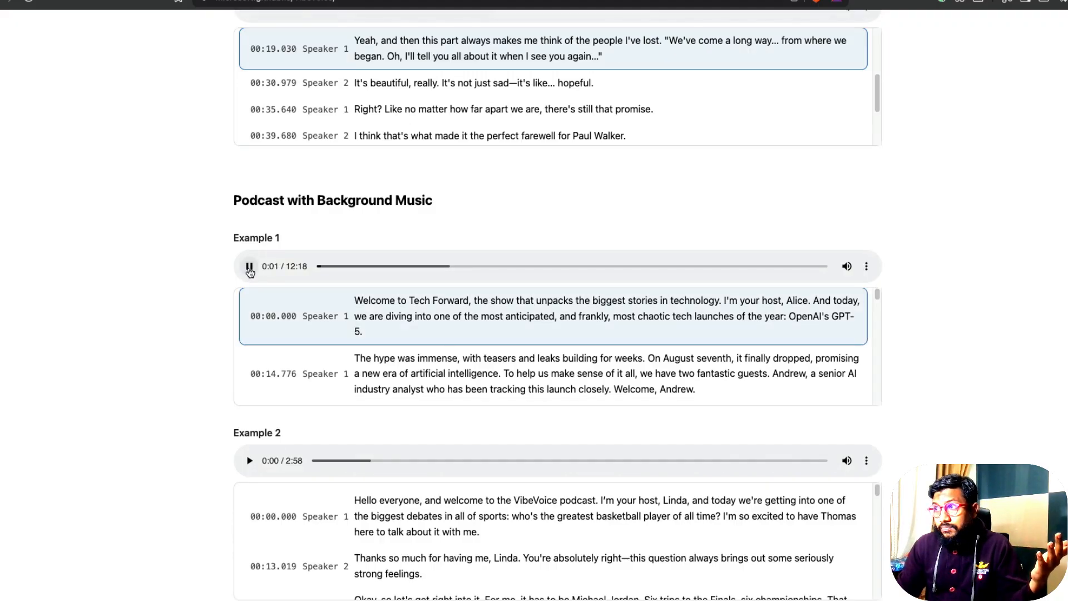
{"action": "left_click", "coordinate": [249, 266]}
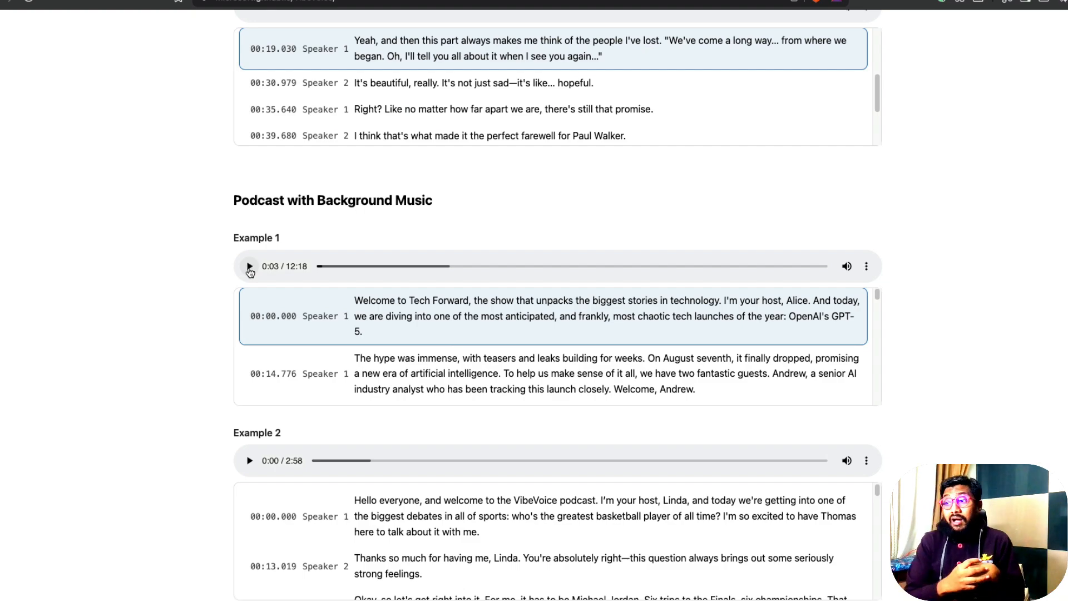
{"action": "scroll", "scroll_direction": "down", "scroll_amount": 3}
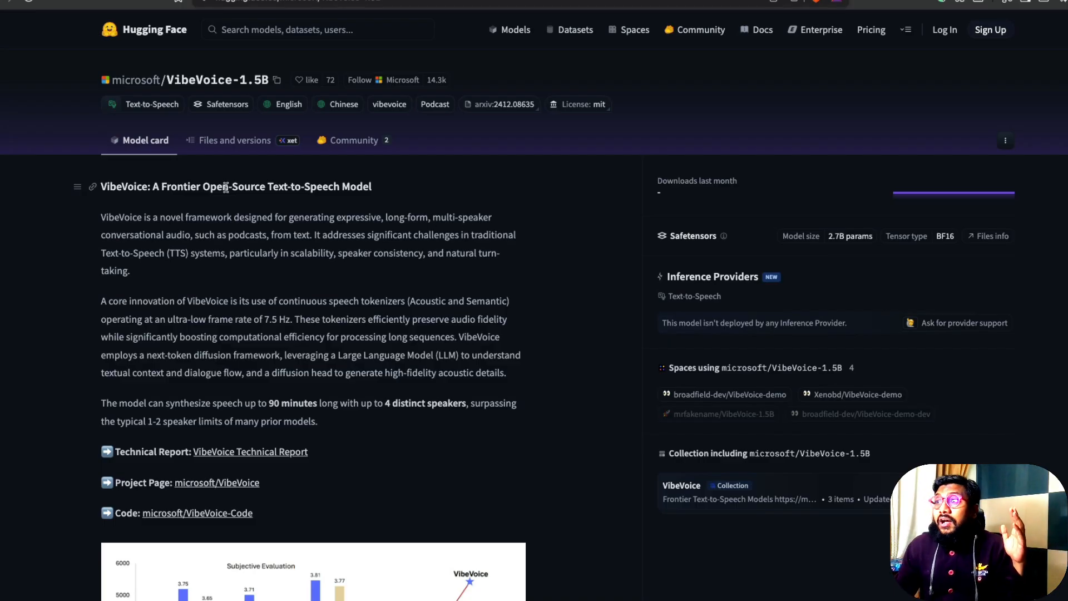
Scroll the VibeVoice-1.5B model card past the evaluation chart to Training details
{"action": "scroll", "scroll_direction": "down", "scroll_amount": 3}
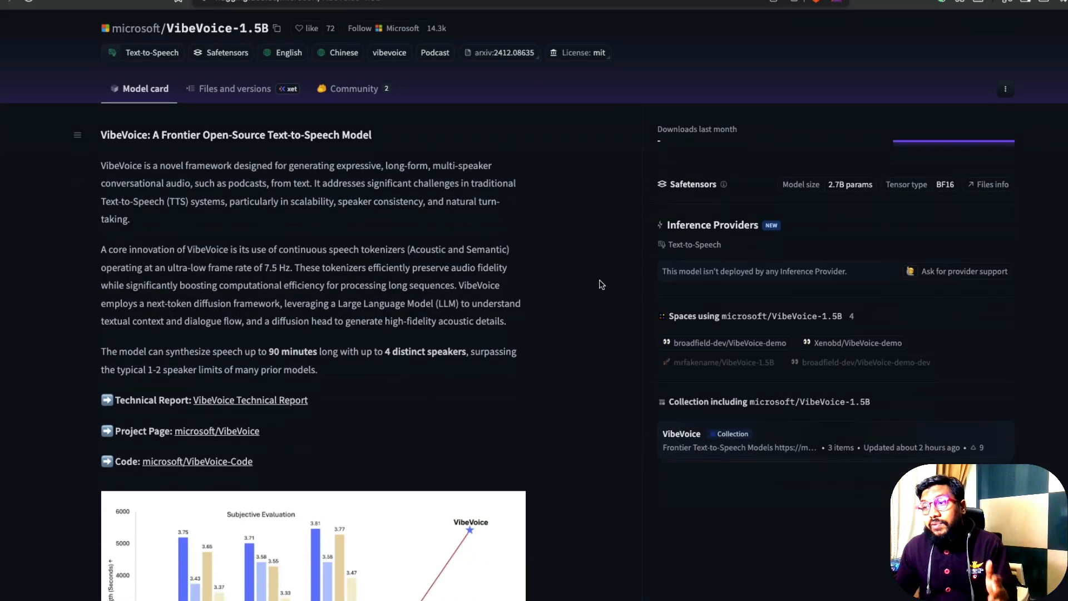
{"action": "scroll", "scroll_direction": "down", "scroll_amount": 3}
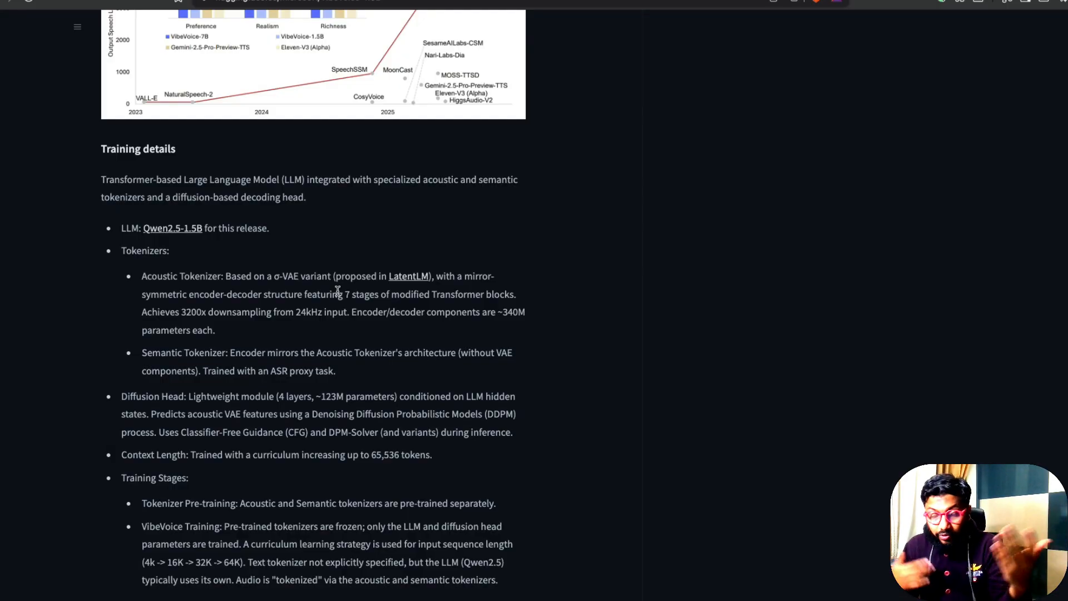
{"action": "scroll", "scroll_direction": "down", "scroll_amount": 3}
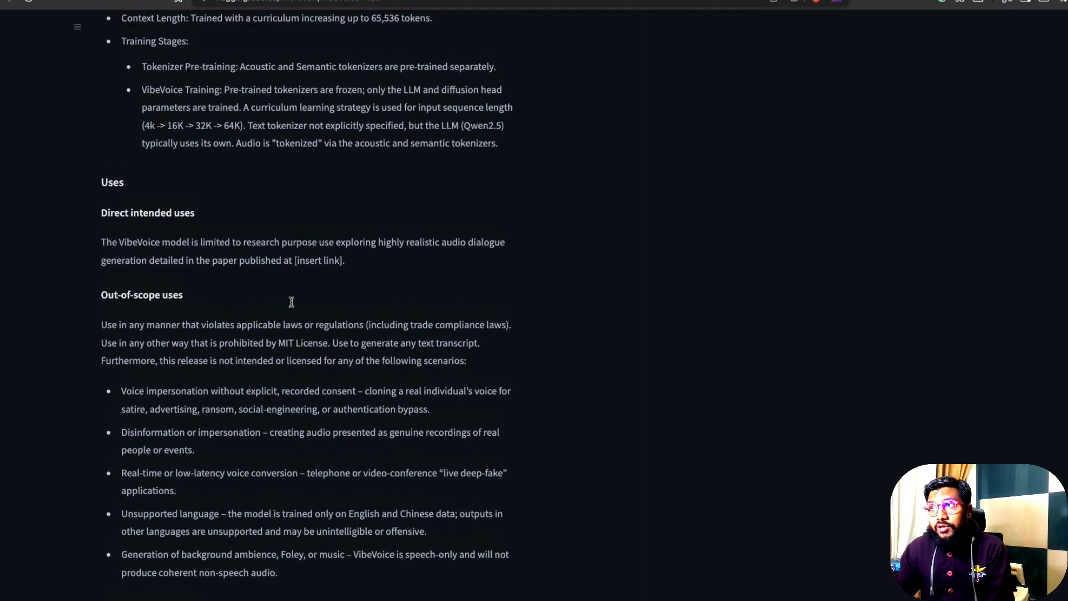
{"action": "scroll", "scroll_direction": "up", "scroll_amount": 3}
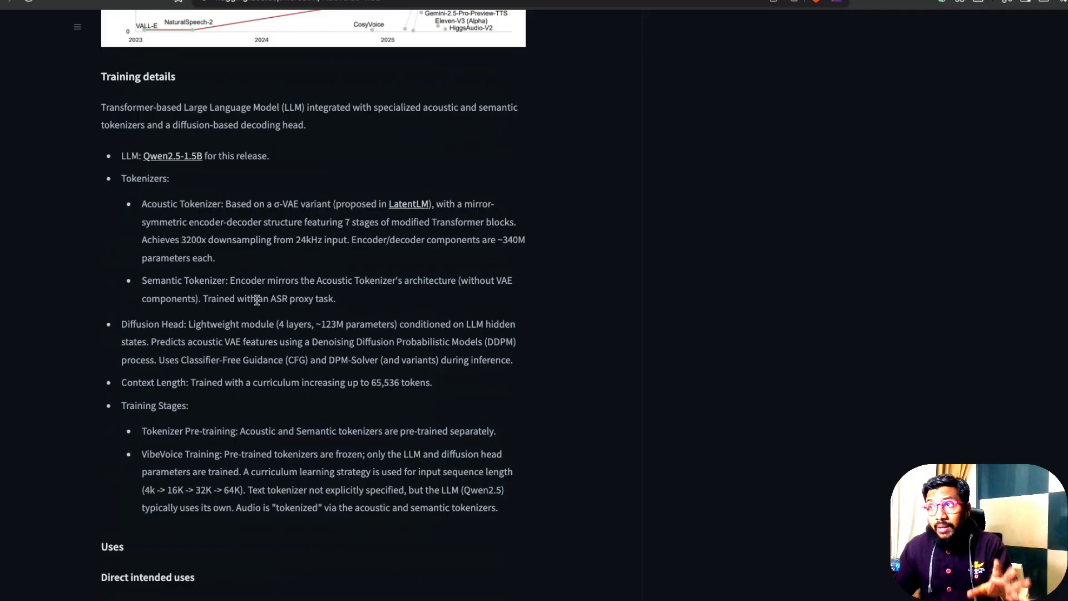
{"action": "double_click", "coordinate": [129, 155]}
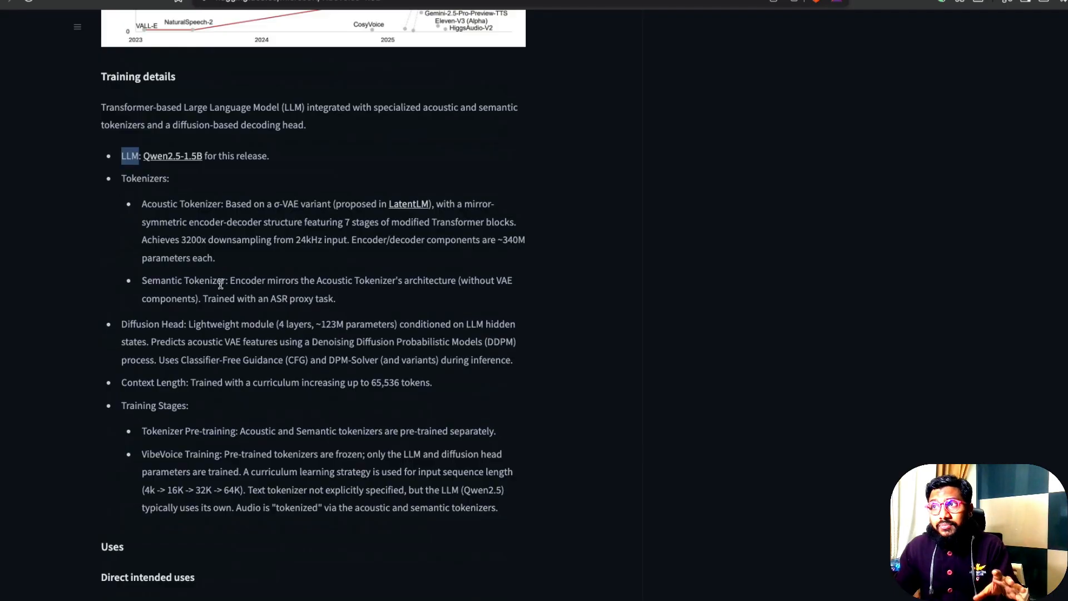
{"action": "scroll", "scroll_direction": "up", "scroll_amount": 3}
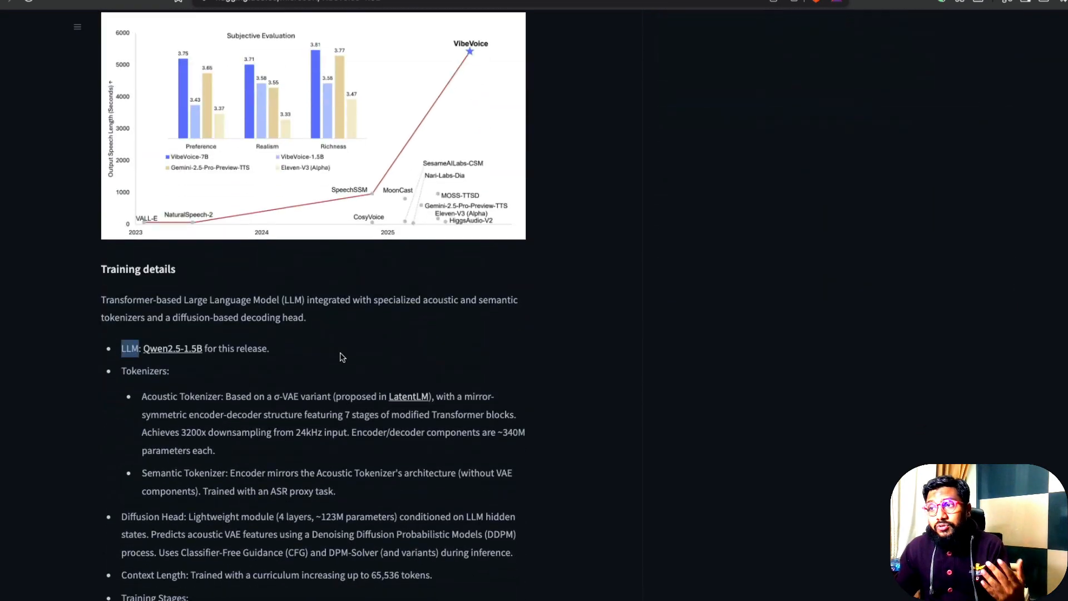
{"action": "scroll", "scroll_direction": "down", "scroll_amount": 3}
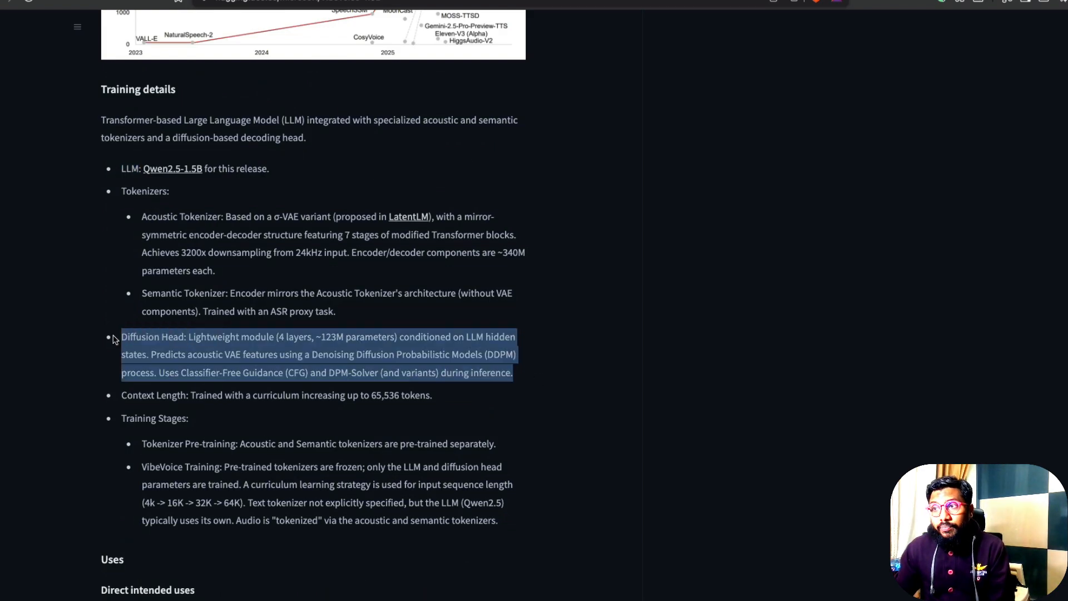
{"action": "left_click", "coordinate": [340, 394]}
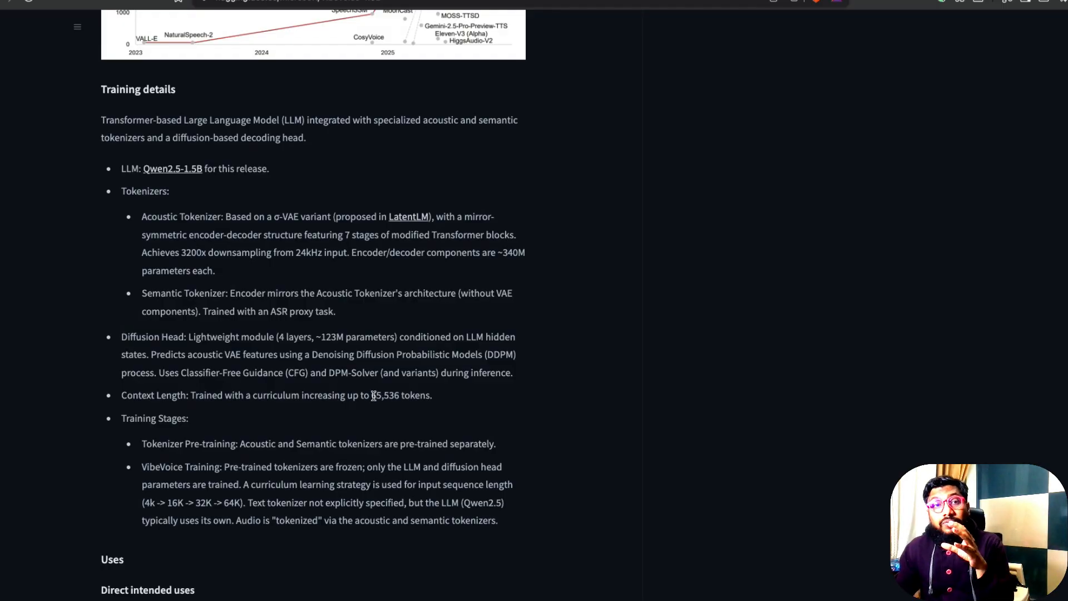
{"action": "mouse_move", "coordinate": [983, 52]}
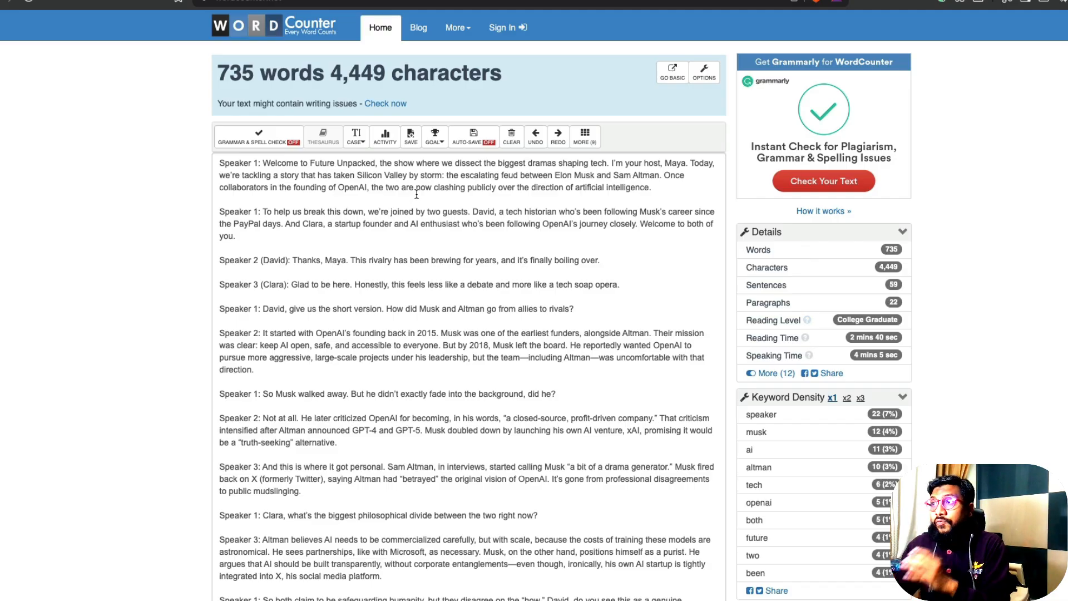
{"action": "double_click", "coordinate": [360, 73]}
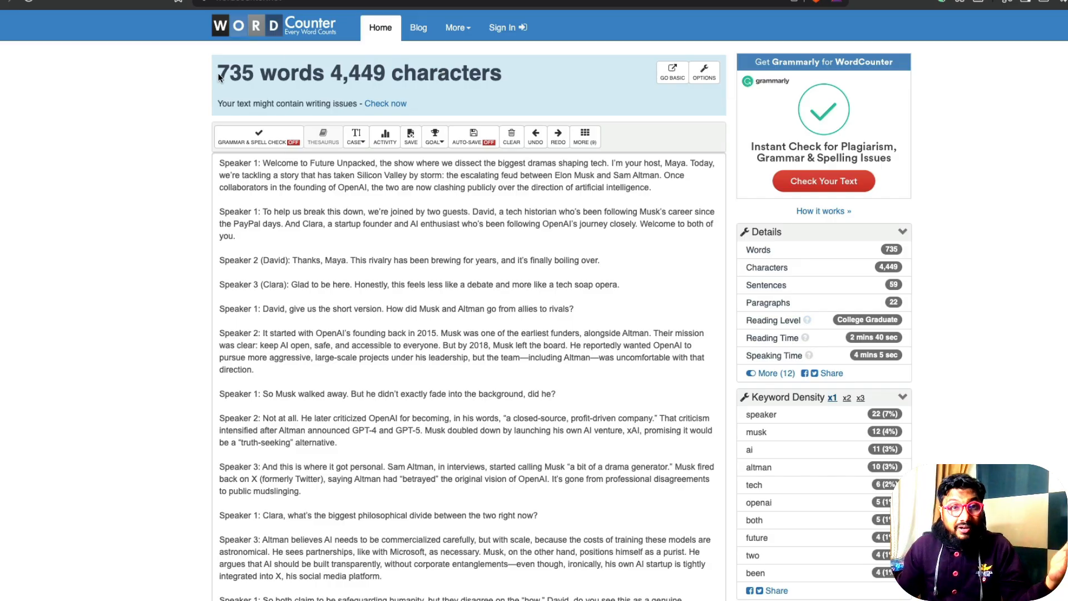
{"action": "scroll", "scroll_direction": "down", "scroll_amount": 3}
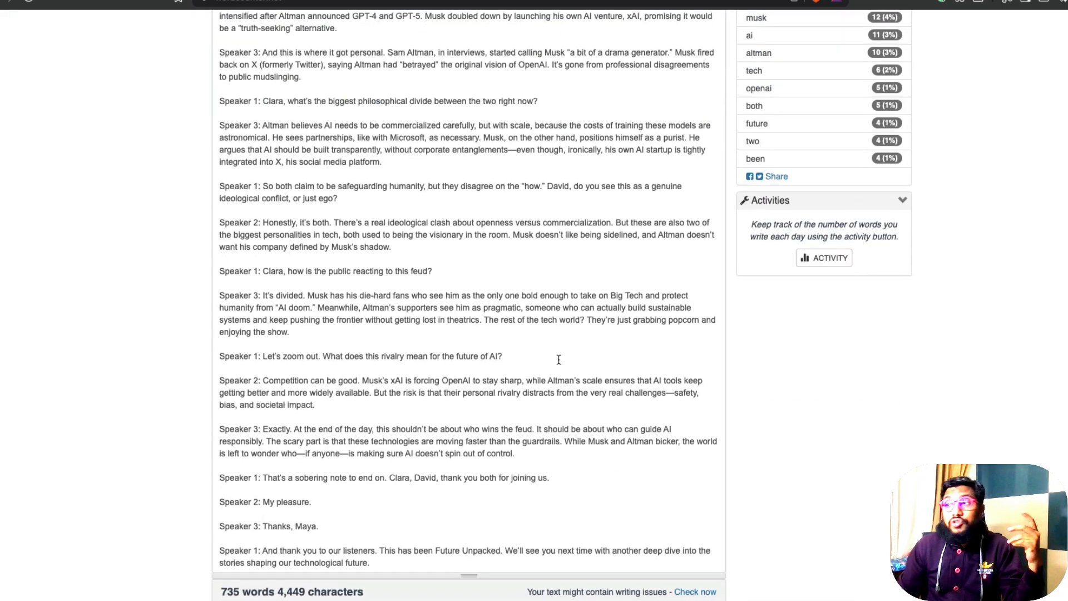
{"action": "scroll", "scroll_direction": "down", "scroll_amount": 3}
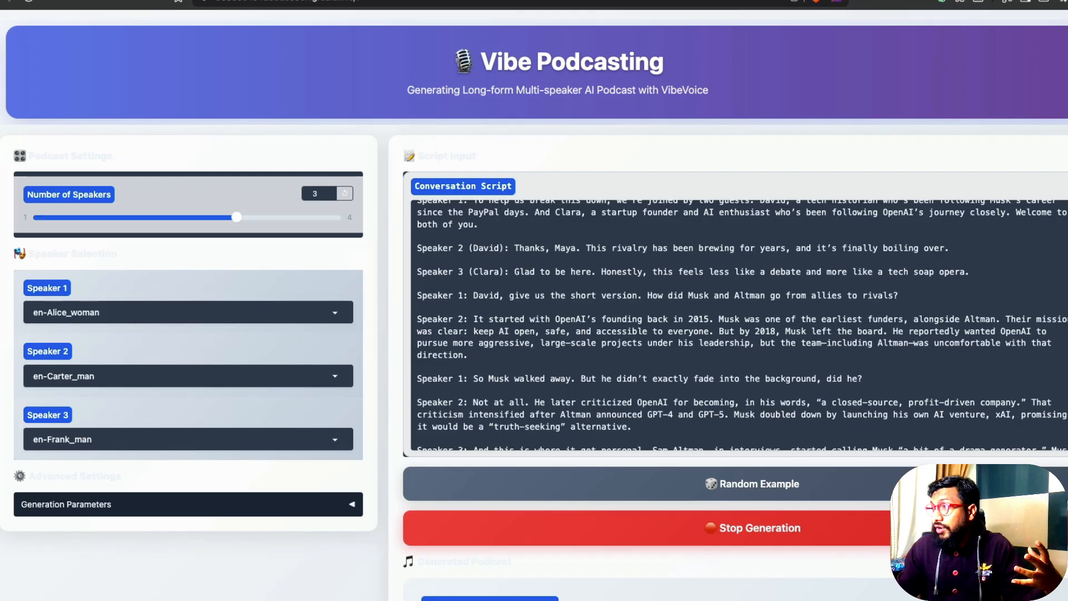
Scroll to the Generated Podcast player and Generation Log, with generation stopped at 1:48
{"action": "scroll", "scroll_direction": "down", "scroll_amount": 3}
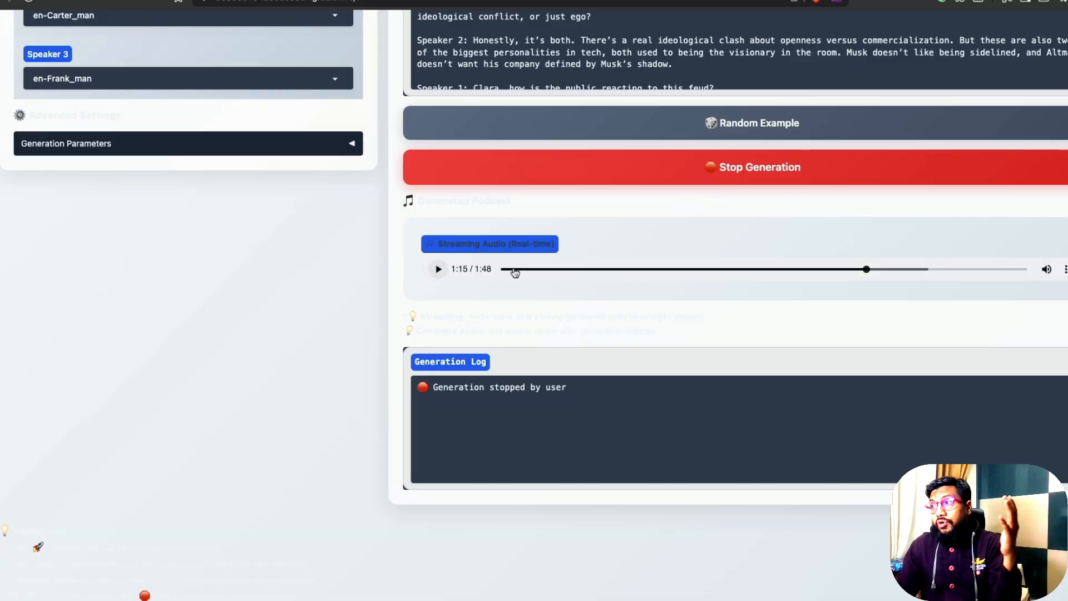
{"action": "mouse_move", "coordinate": [528, 277]}
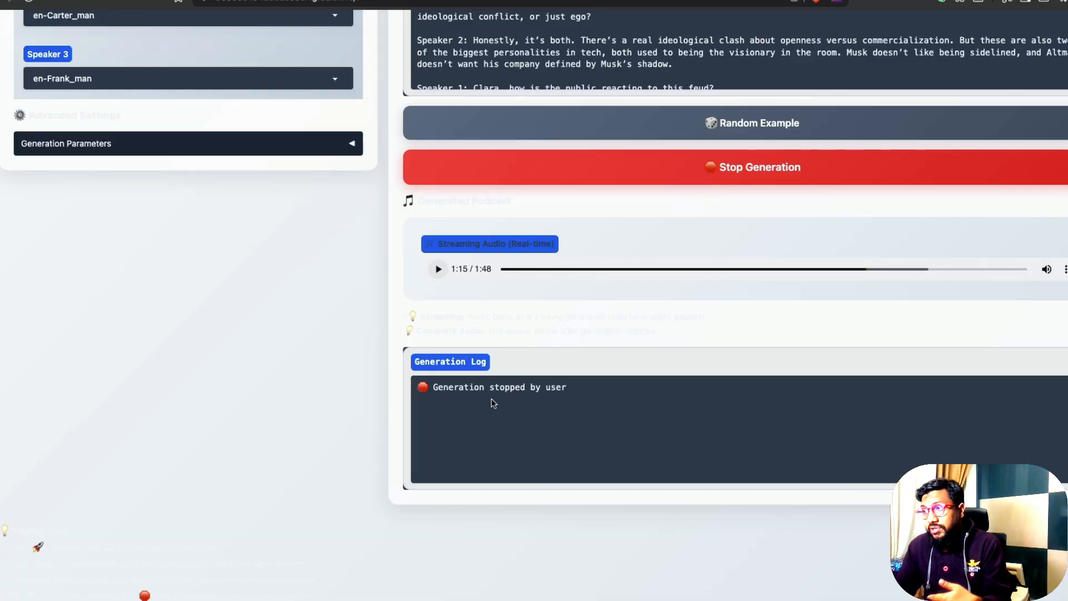
{"action": "left_click", "coordinate": [187, 312]}
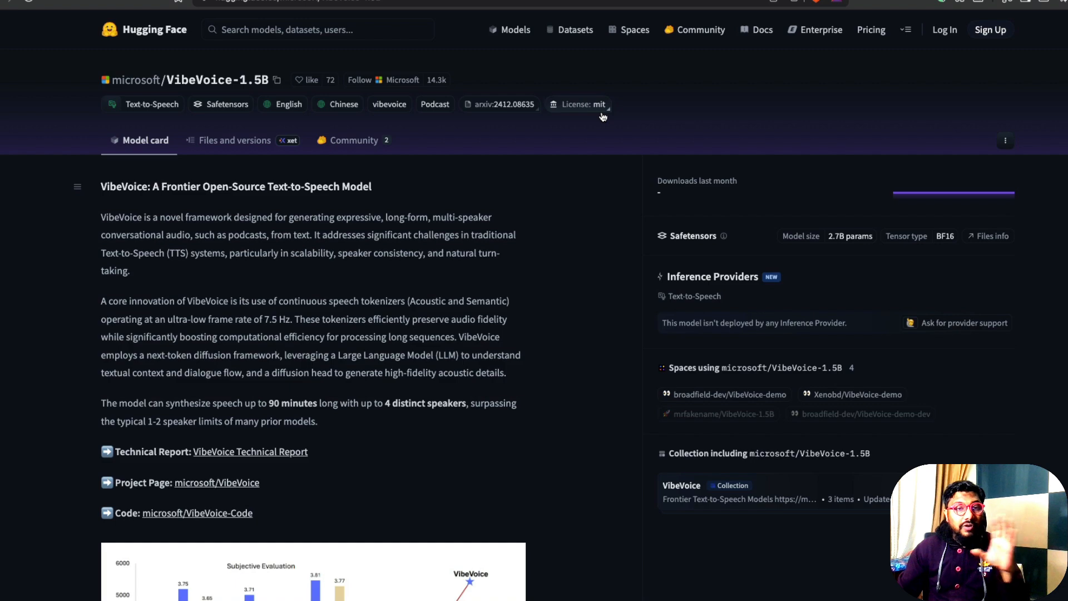
{"action": "mouse_move", "coordinate": [554, 209]}
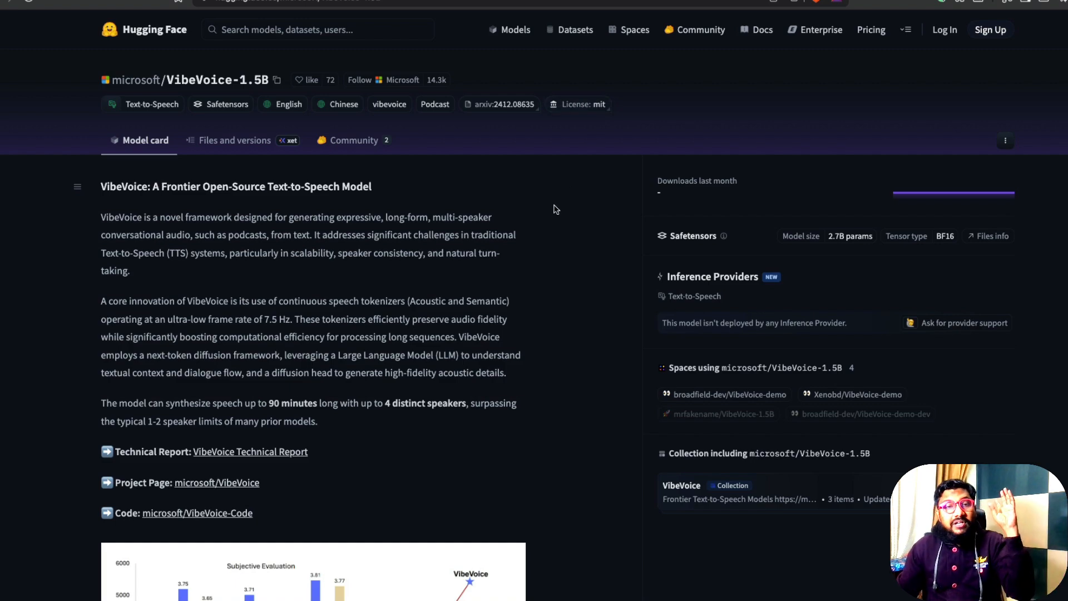